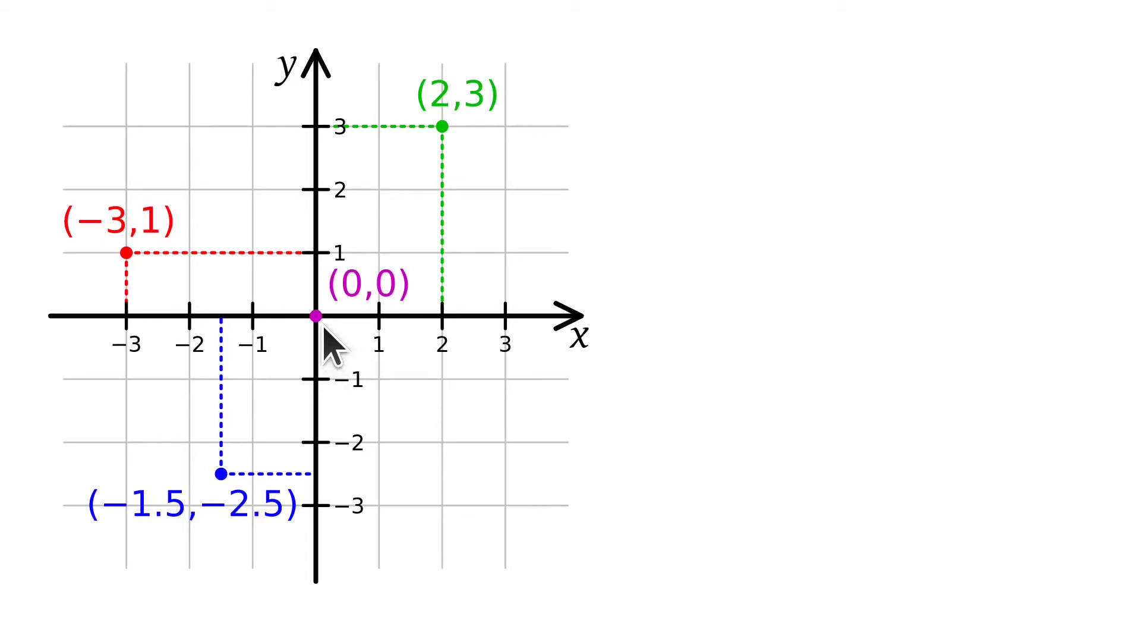
pyautogui.moveTo(563, 354)
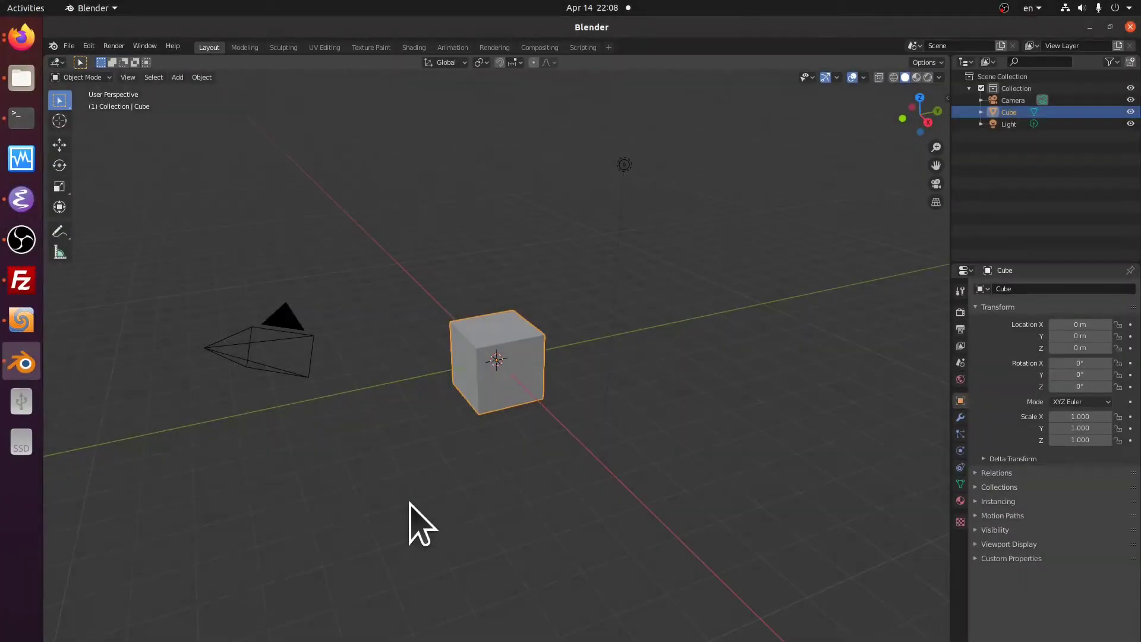
pyautogui.moveTo(671, 488)
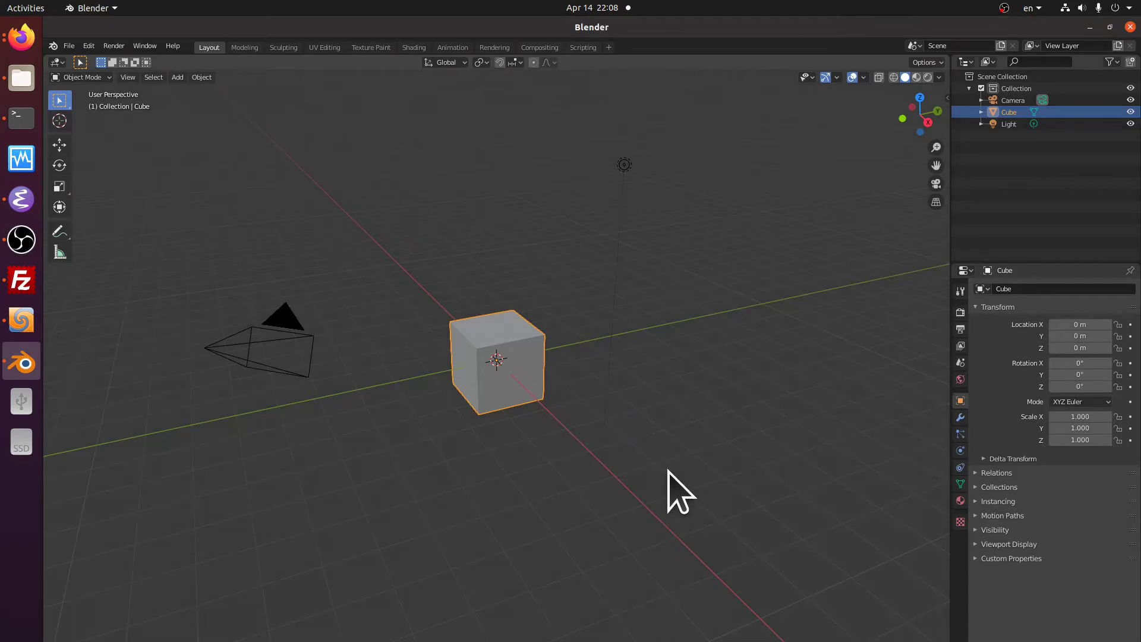
# Step: Orbit the viewport around the default cube to view it from above and several side angles
pyautogui.moveTo(680, 491); pyautogui.dragTo(597, 484)
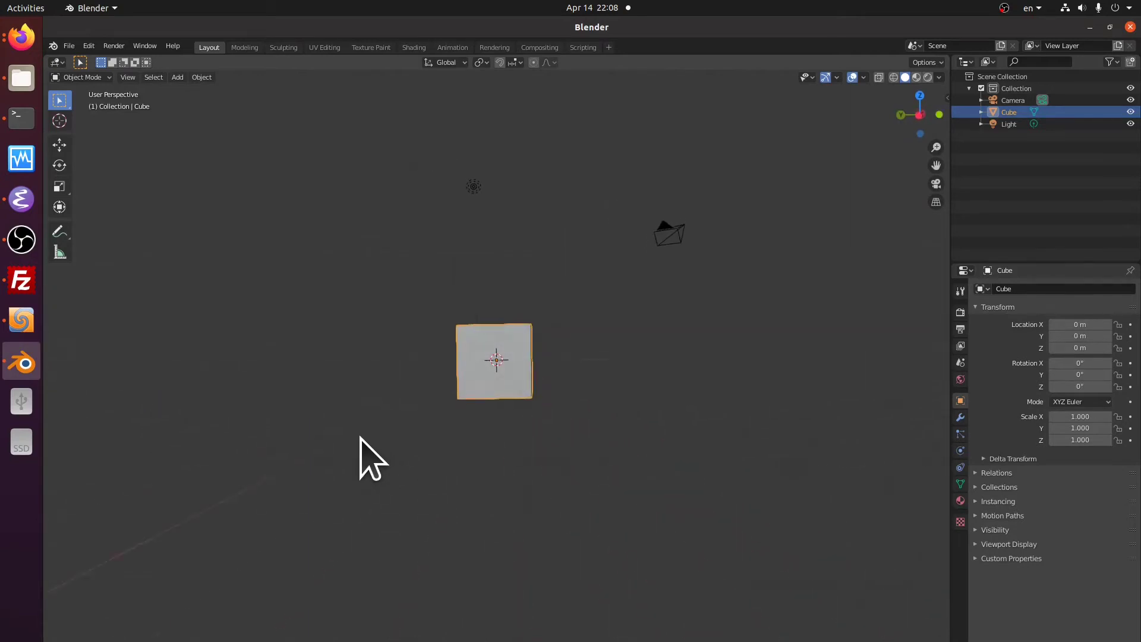
pyautogui.moveTo(374, 459); pyautogui.dragTo(481, 495)
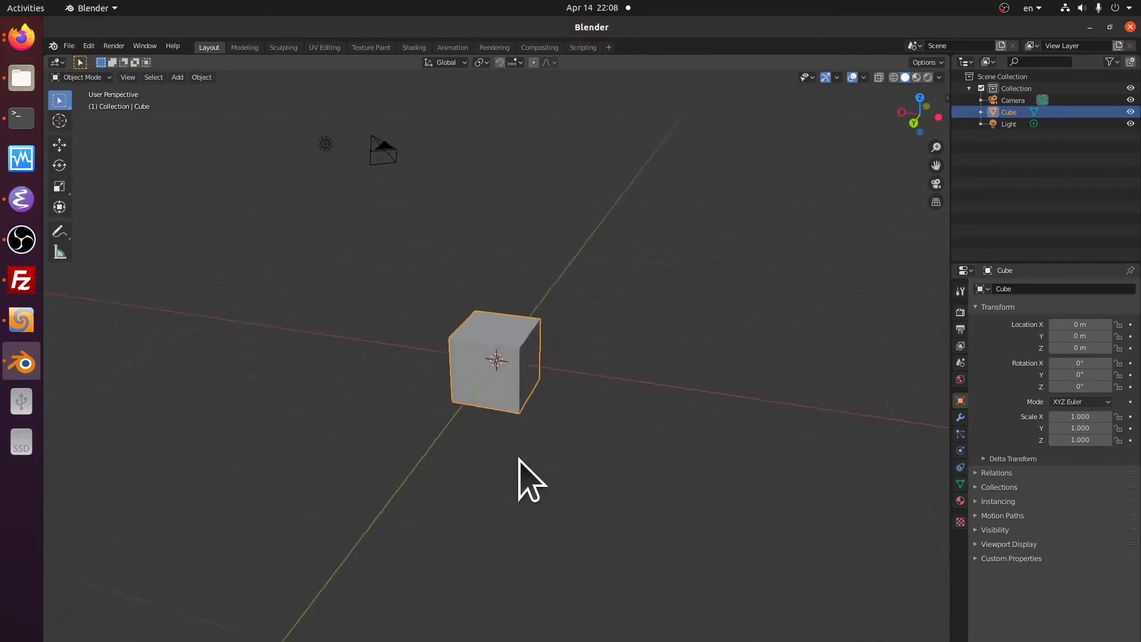
pyautogui.moveTo(531, 481); pyautogui.dragTo(498, 473)
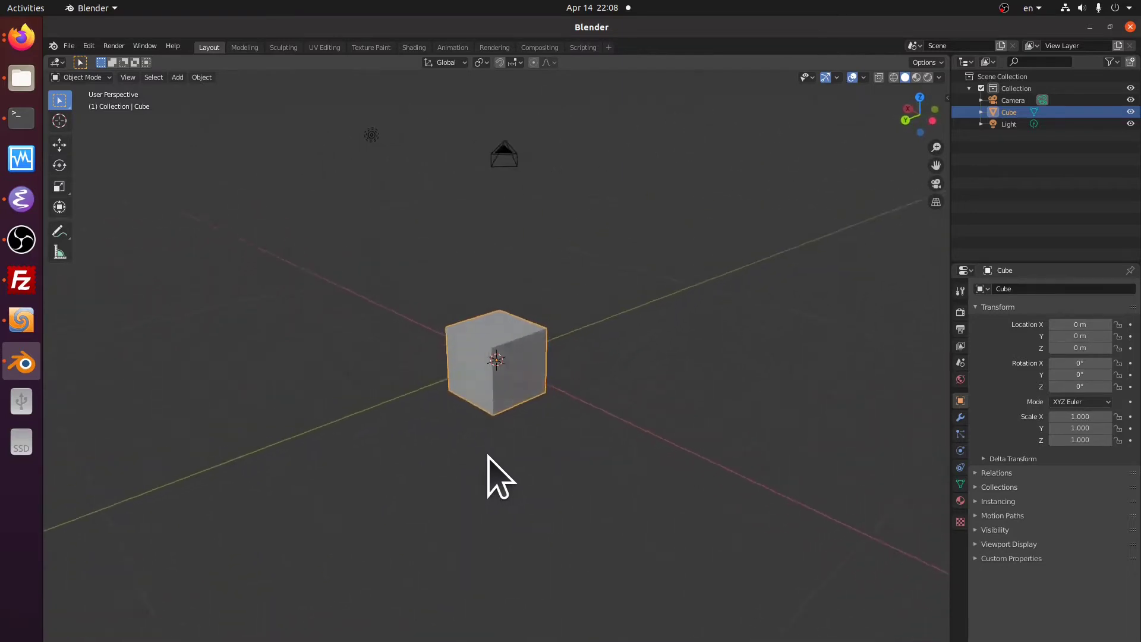
pyautogui.moveTo(501, 473); pyautogui.dragTo(590, 466)
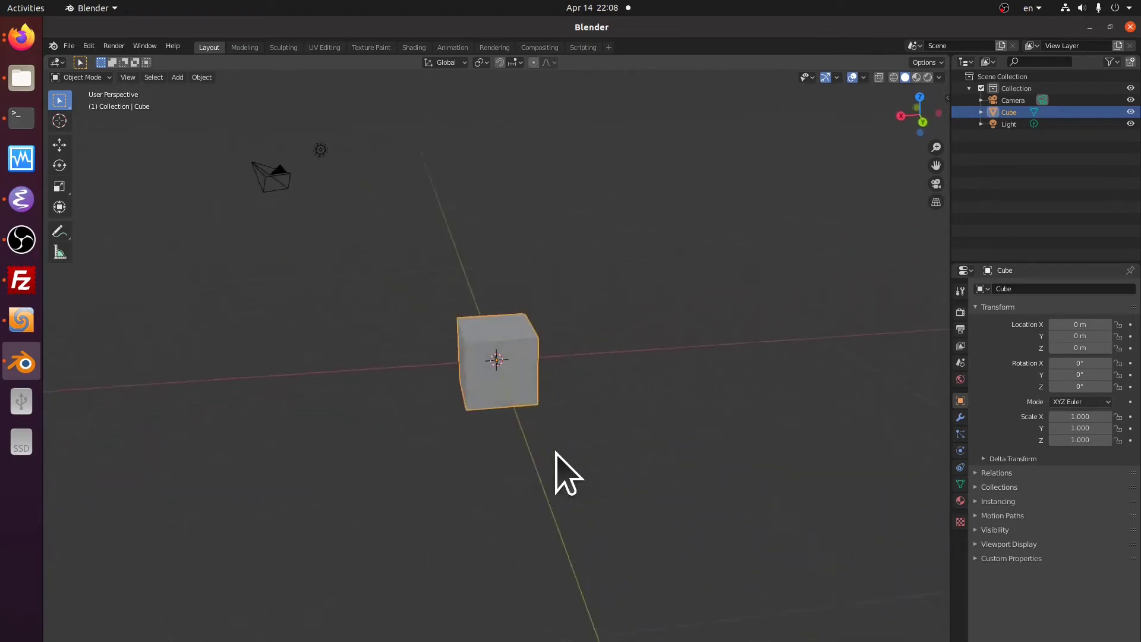
pyautogui.moveTo(568, 474); pyautogui.dragTo(535, 470)
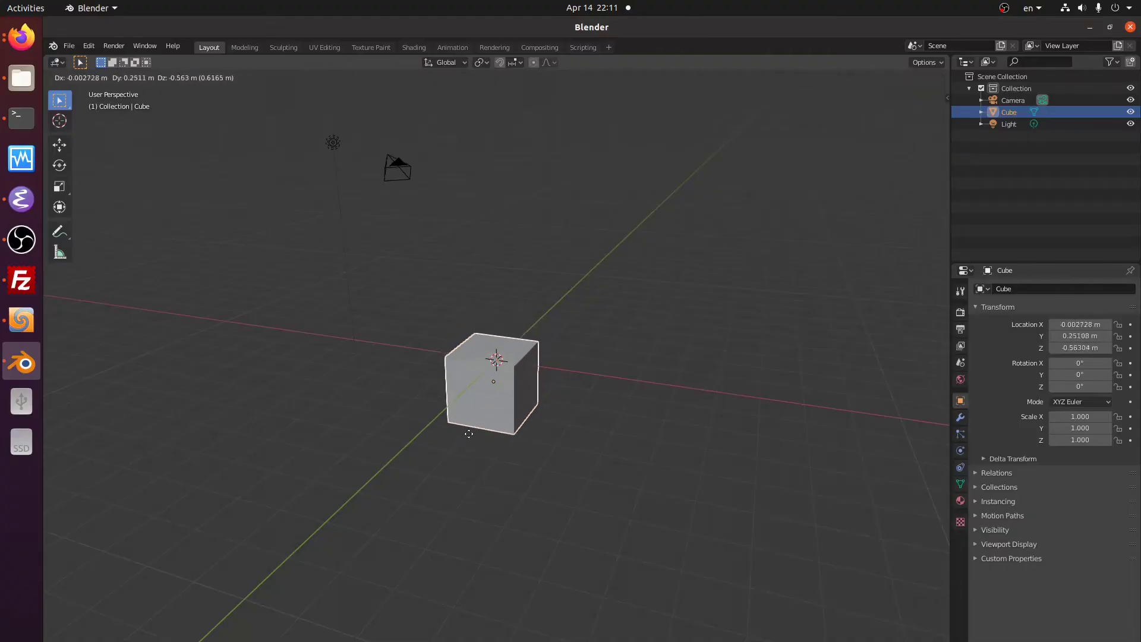
# Step: Grab the cube and move it up and away from the origin to about X 3.5 m, Z 2.85 m
pyautogui.moveTo(493, 381); pyautogui.dragTo(642, 408)
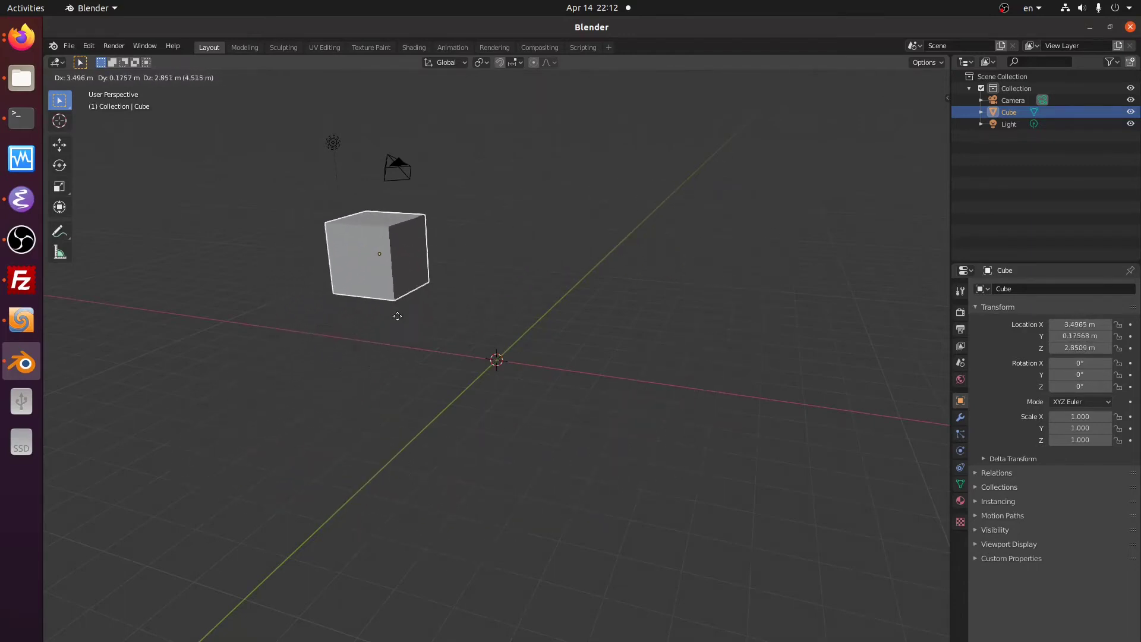
# Step: Slide the cube along the global Y axis in two pushes before returning it to the origin
pyautogui.moveTo(378, 255); pyautogui.dragTo(517, 401)
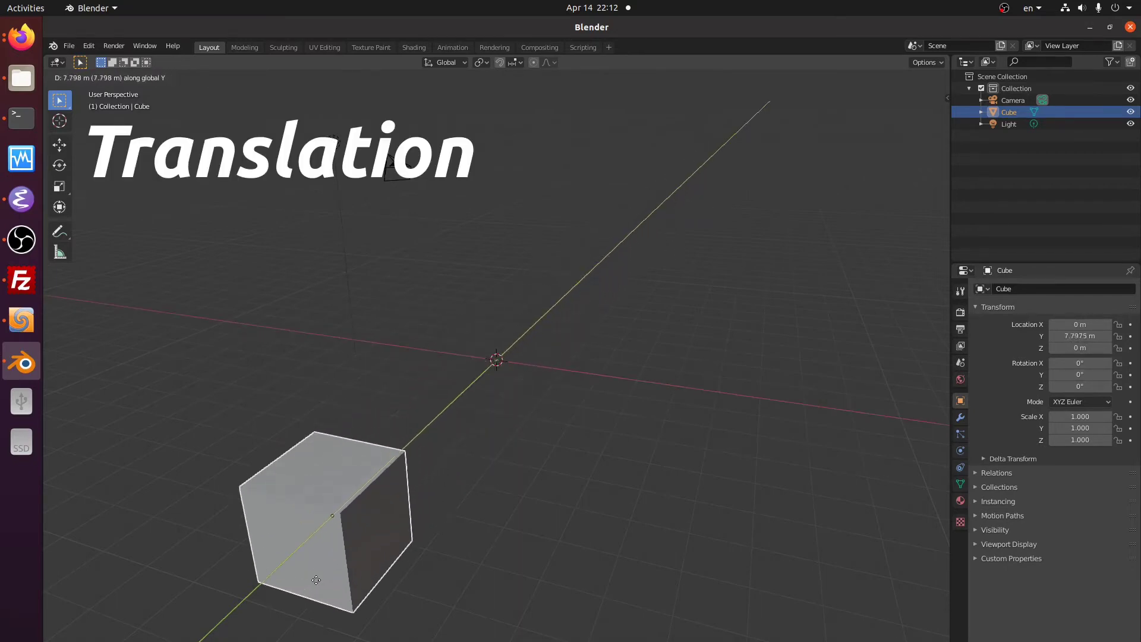
pyautogui.moveTo(316, 579); pyautogui.dragTo(430, 426)
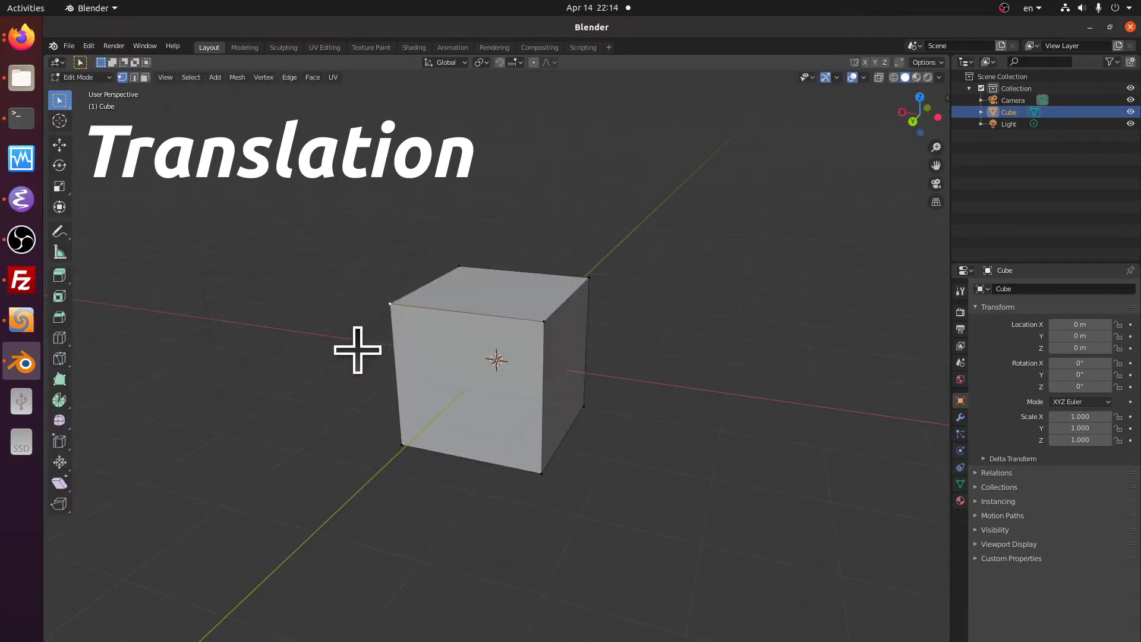
# Step: Pull one cube corner outward, abandon it, then nudge the whole cube around and back near the origin
pyautogui.moveTo(390, 305); pyautogui.dragTo(291, 262)
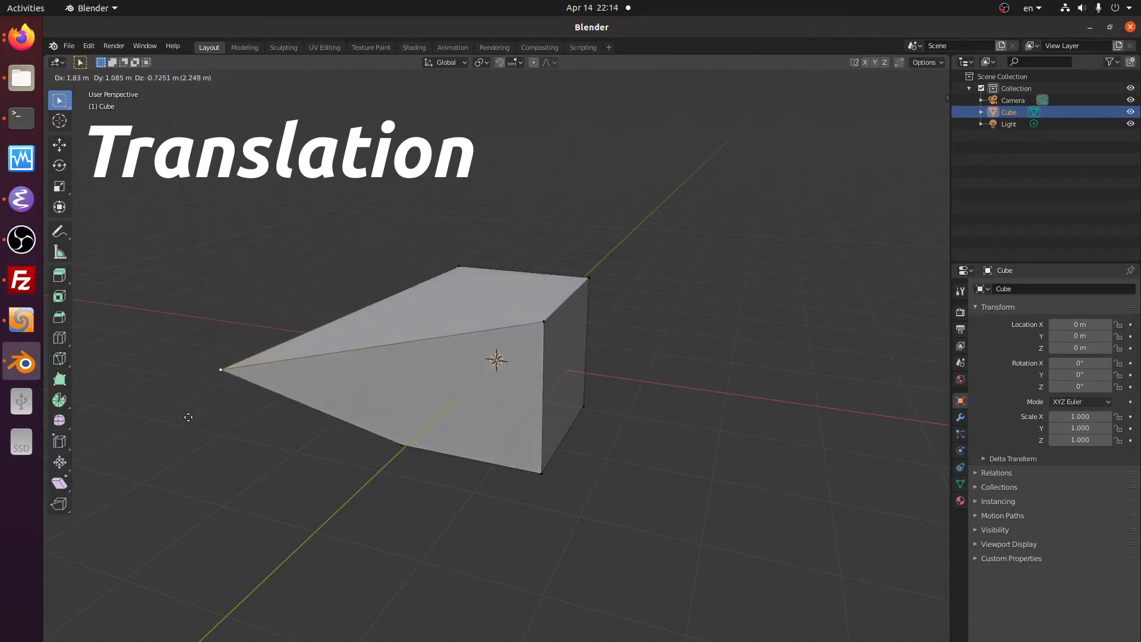
pyautogui.press('Tab')
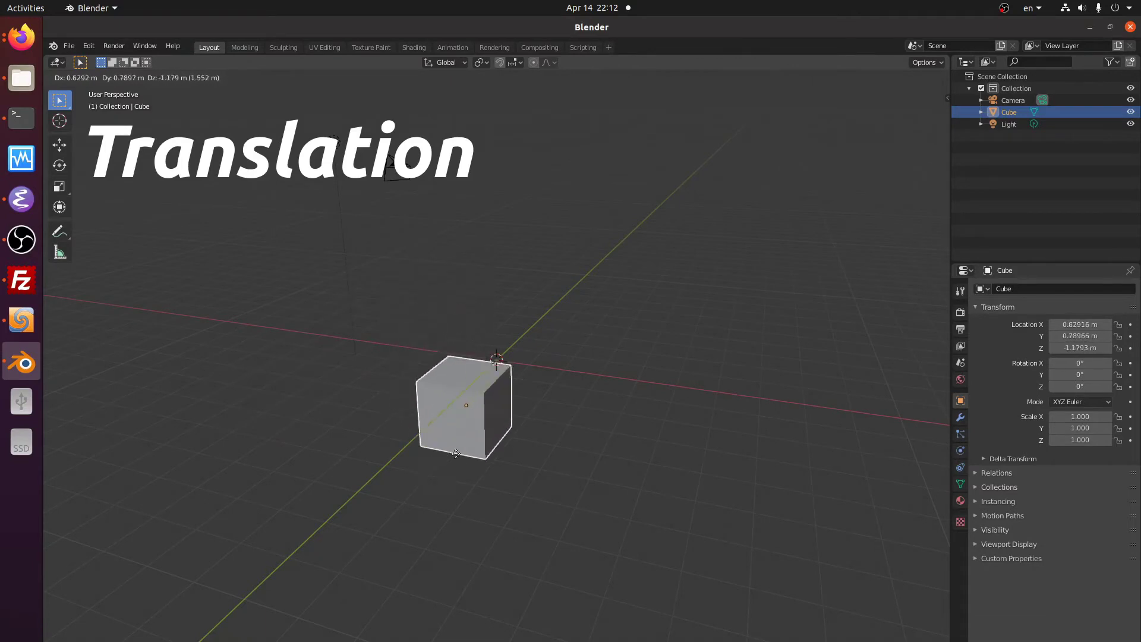
pyautogui.moveTo(466, 404); pyautogui.dragTo(510, 357)
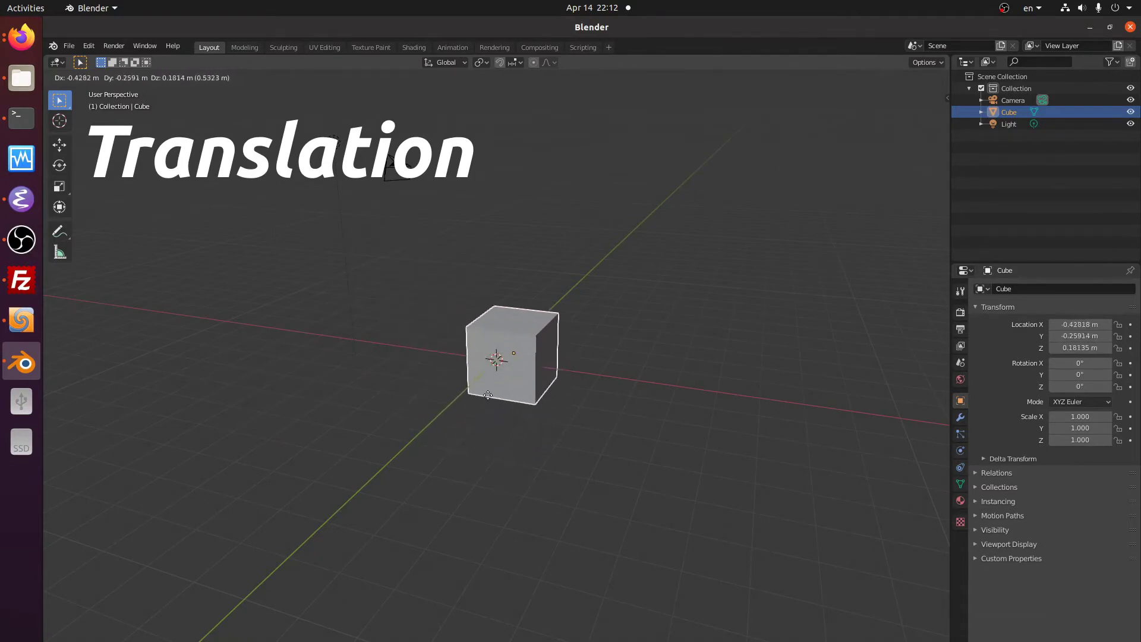
pyautogui.moveTo(510, 356); pyautogui.dragTo(722, 393)
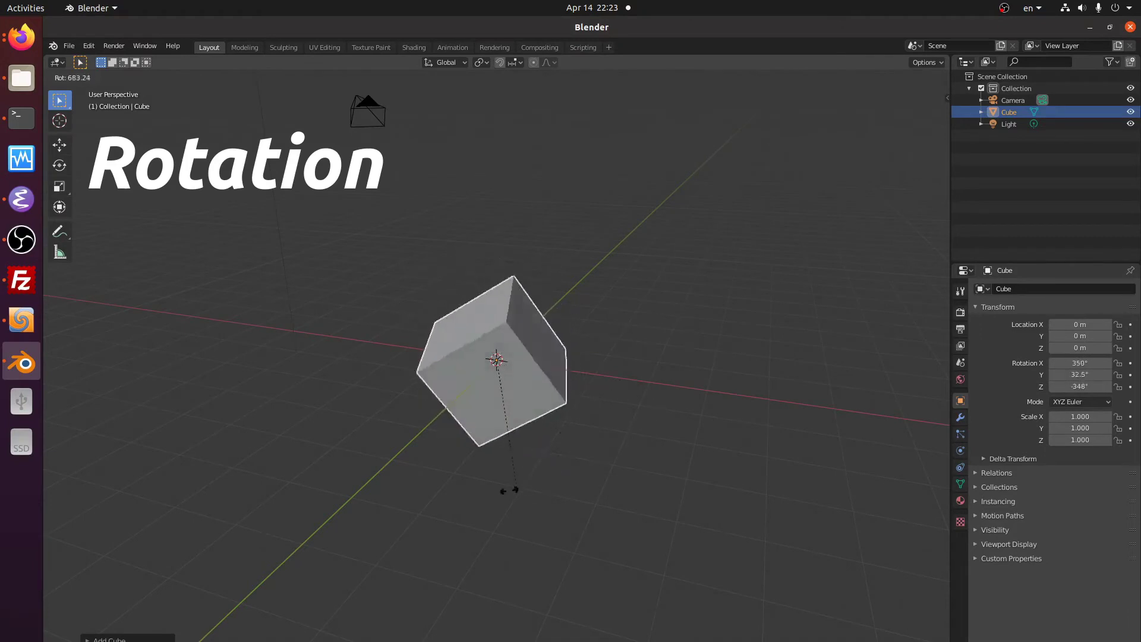
# Step: Trackball-rotate the cube freely around its centre to an arbitrary tilted orientation
pyautogui.moveTo(510, 488); pyautogui.dragTo(597, 277)
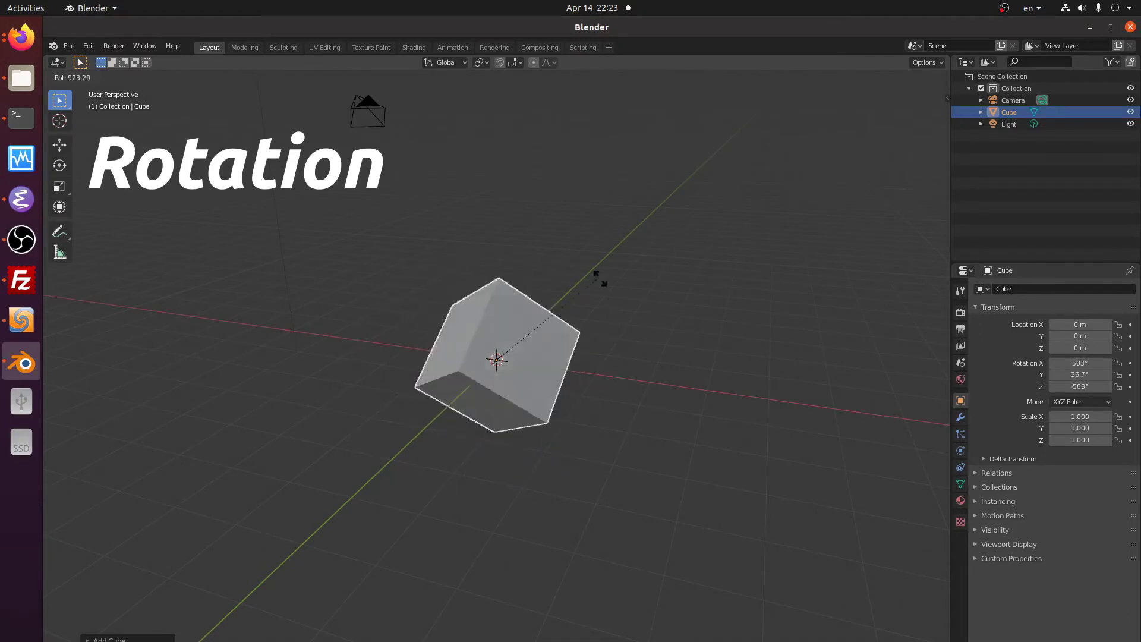
pyautogui.moveTo(597, 274); pyautogui.dragTo(439, 480)
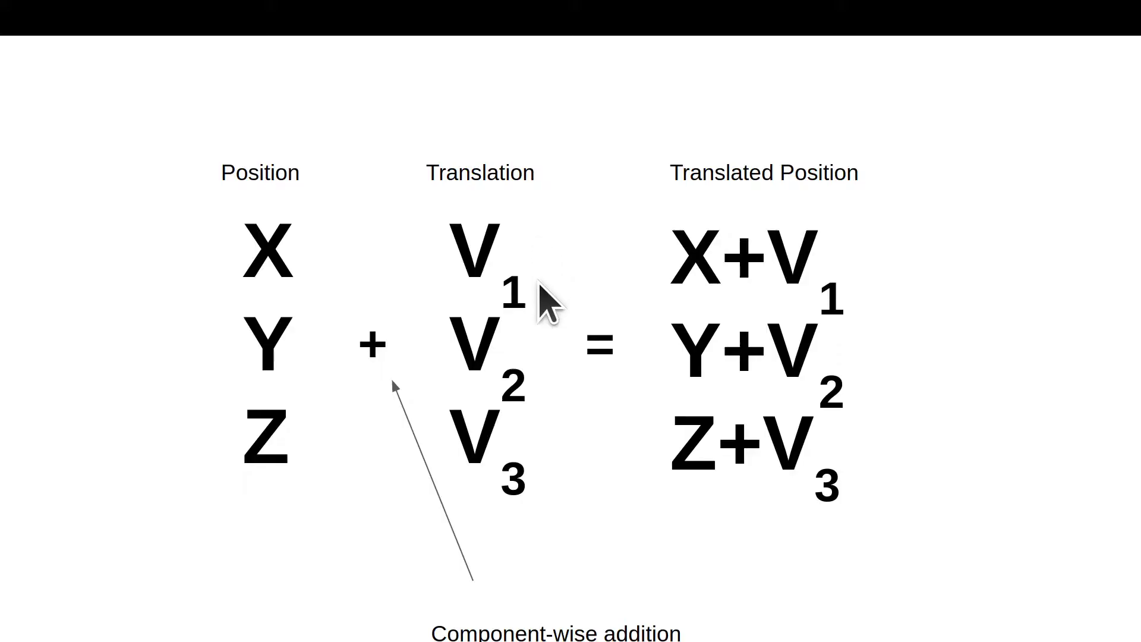
pyautogui.moveTo(551, 416)
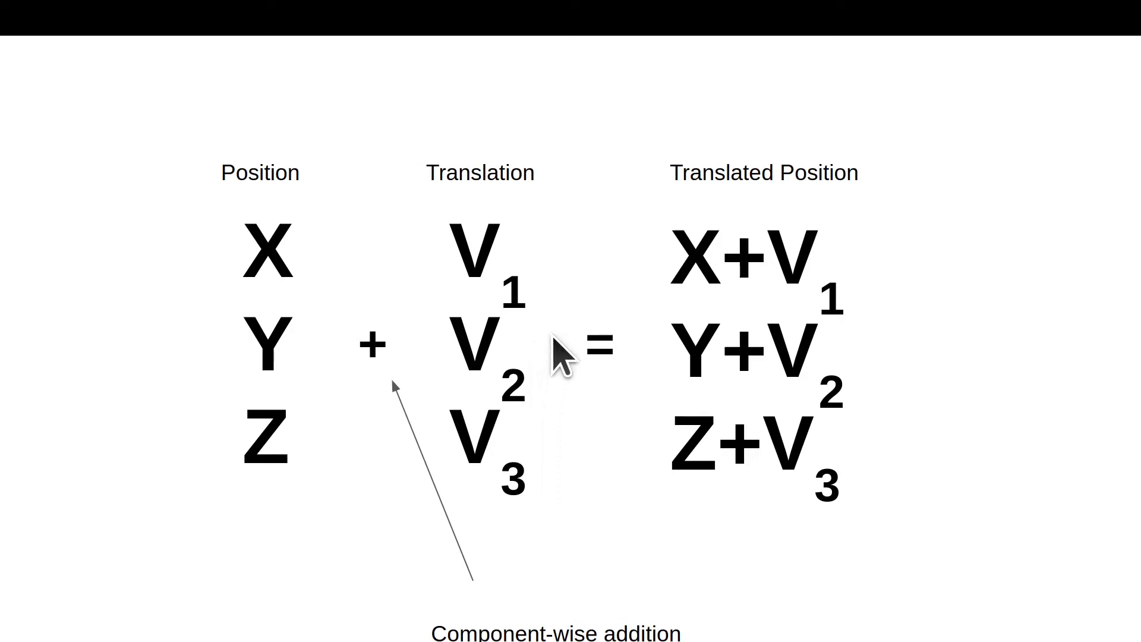
pyautogui.moveTo(440, 265)
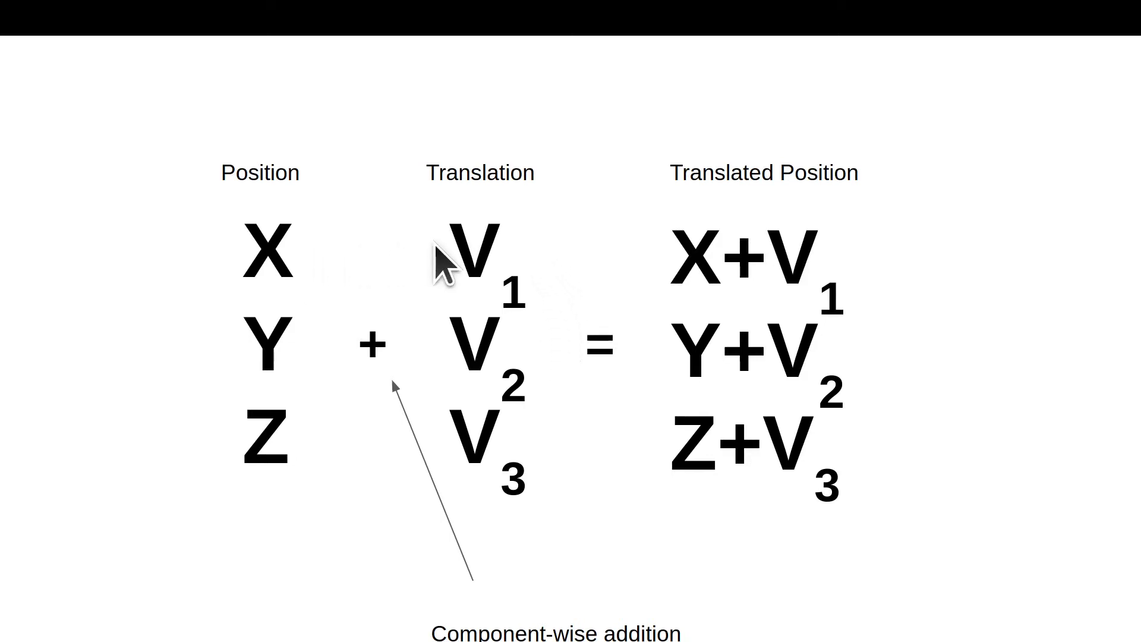
pyautogui.moveTo(739, 302)
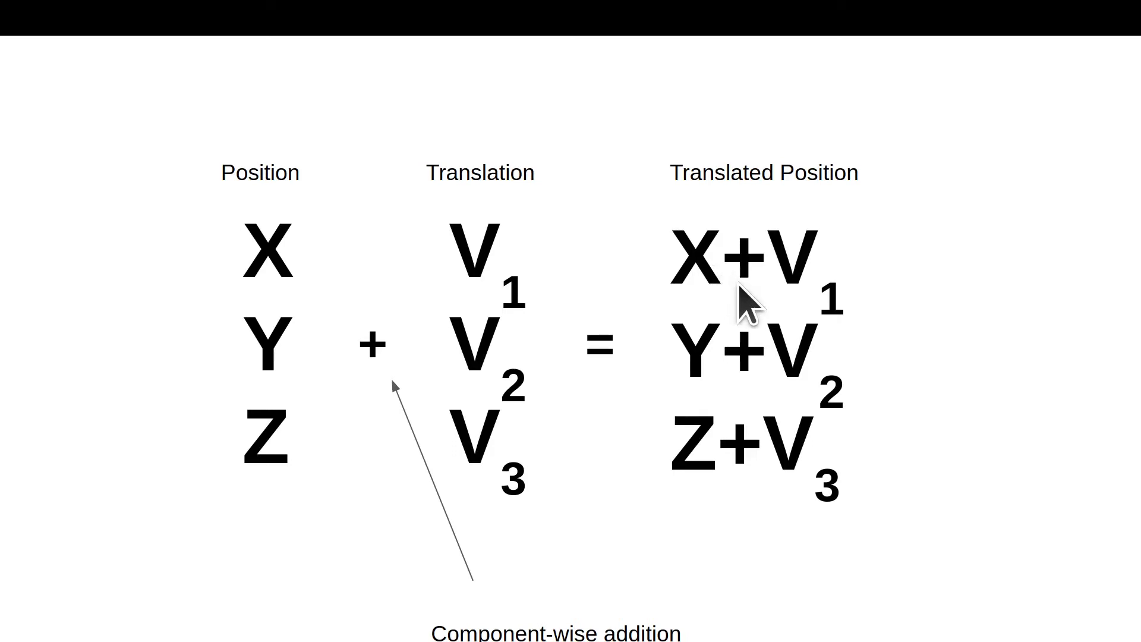
pyautogui.moveTo(305, 381)
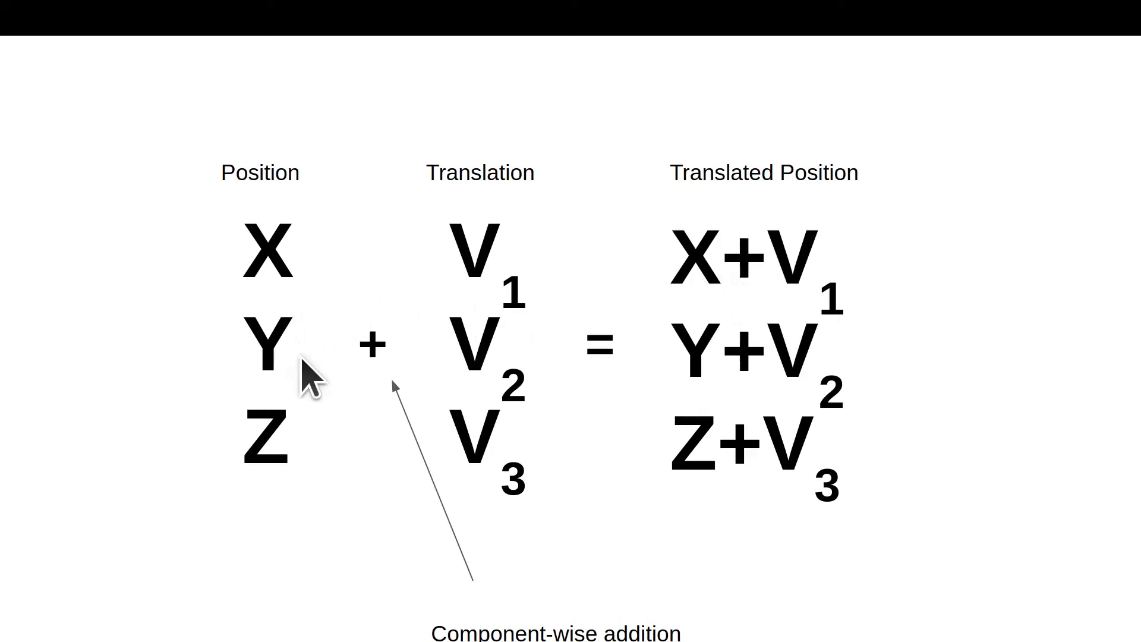
pyautogui.moveTo(747, 504)
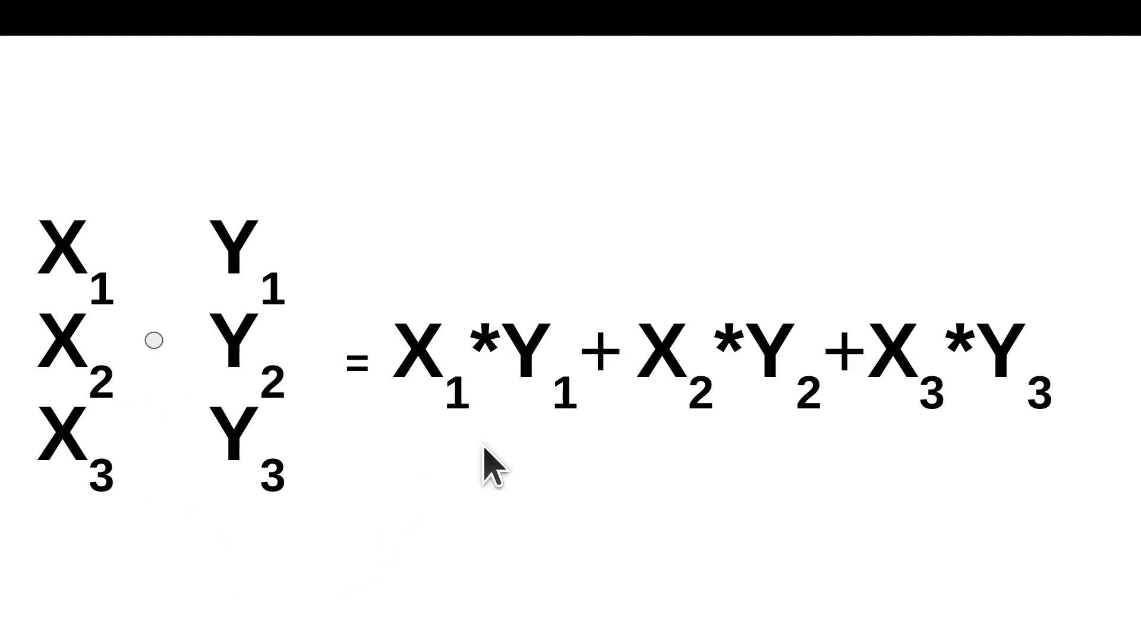
pyautogui.moveTo(748, 452)
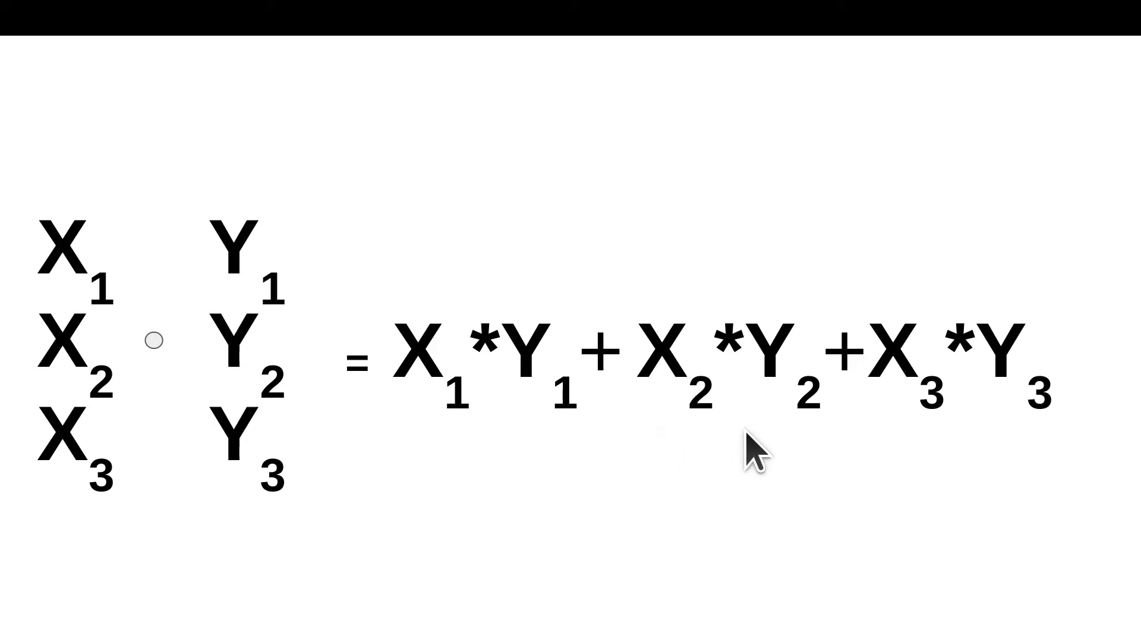
pyautogui.moveTo(633, 596)
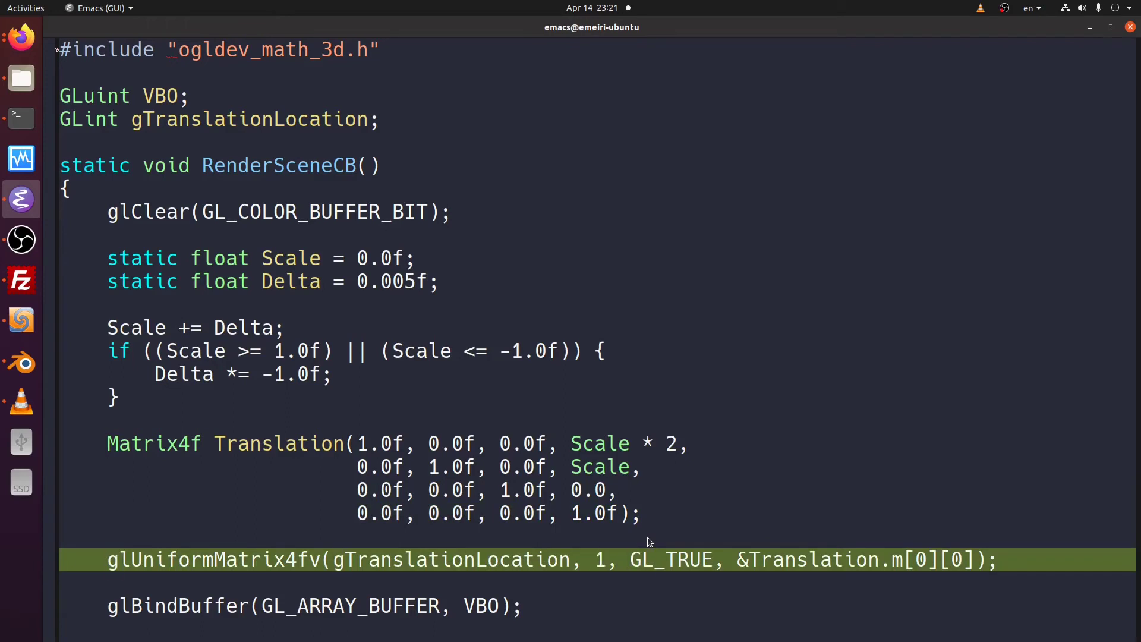
pyautogui.doubleClick(216, 560)
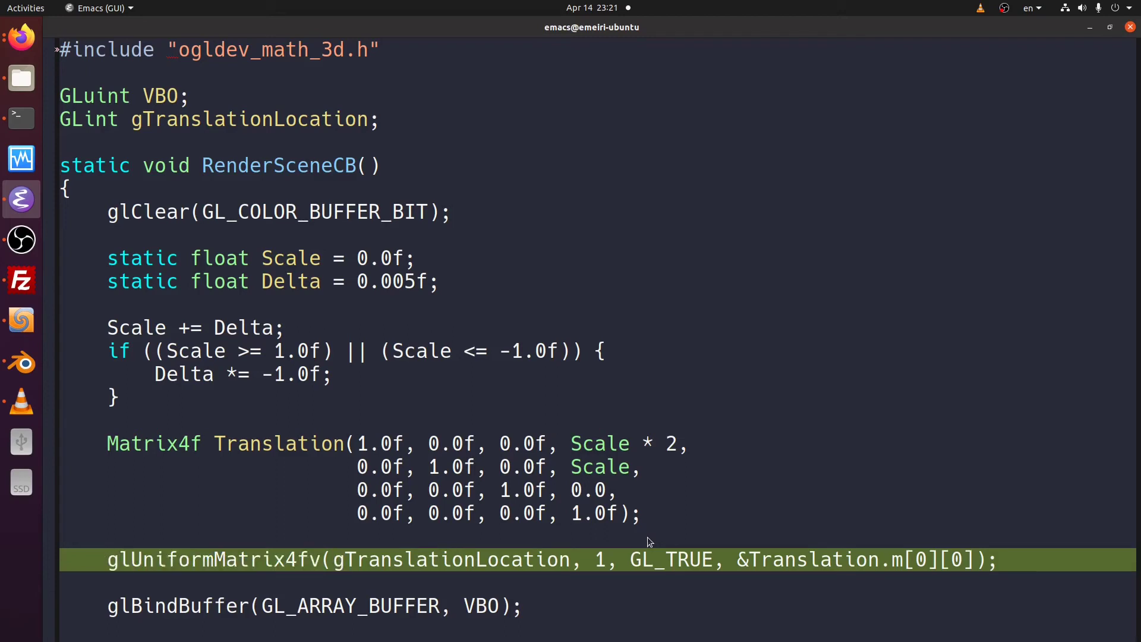
pyautogui.doubleClick(451, 560)
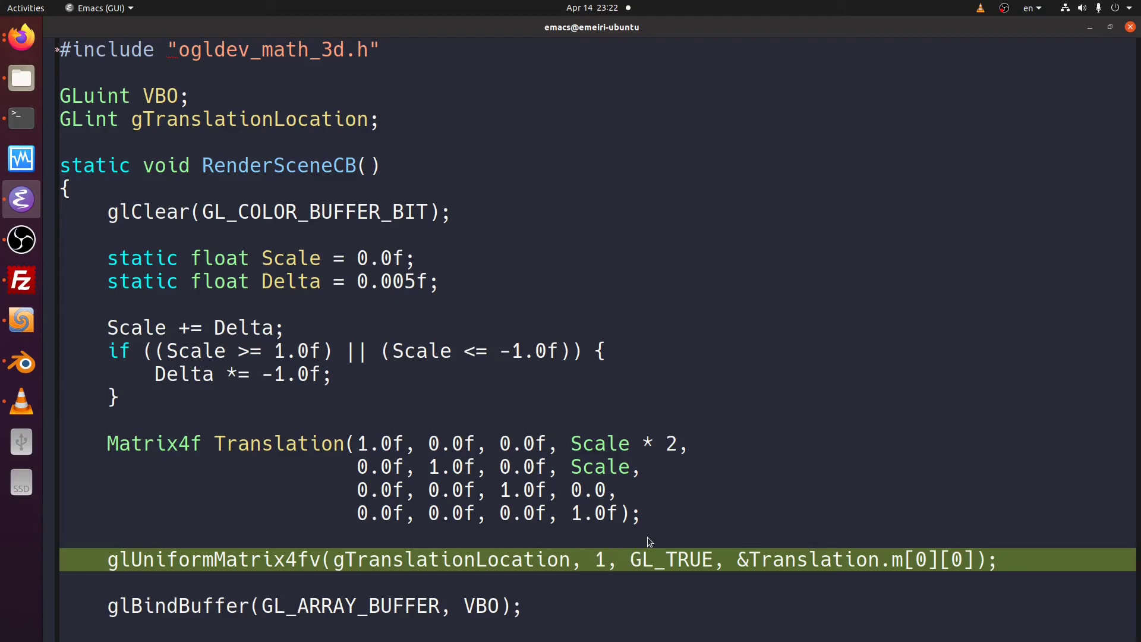
# Step: Bring up the vertex shader buffer with the uniform mat4 gTranslation multiplying vec4(Position, 1.0)
pyautogui.doubleClick(670, 560)
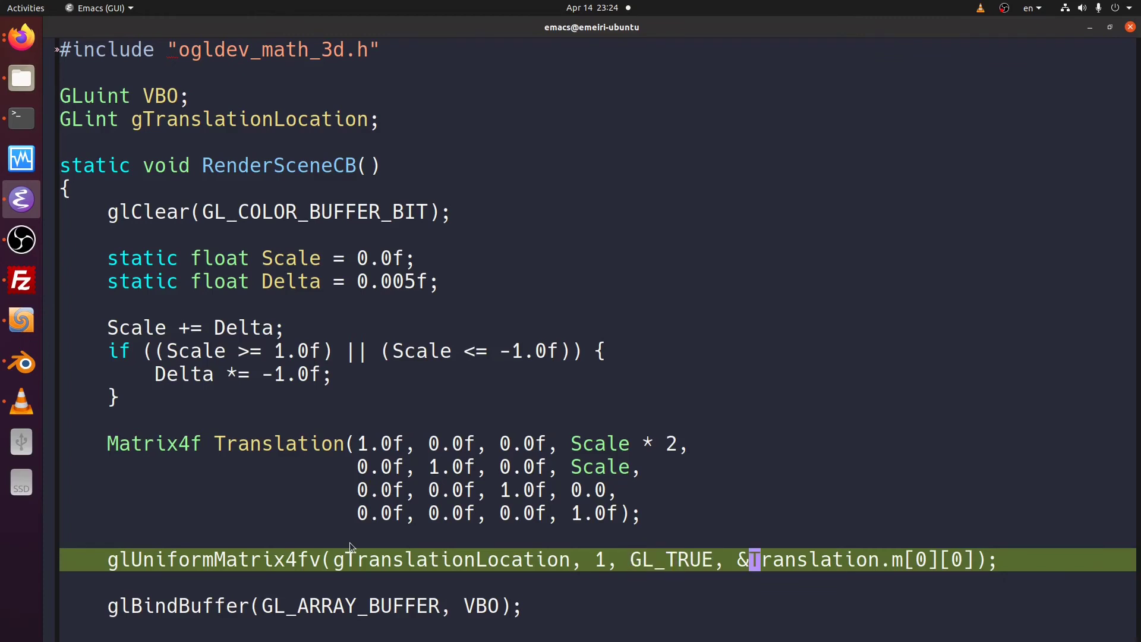
pyautogui.doubleClick(828, 560)
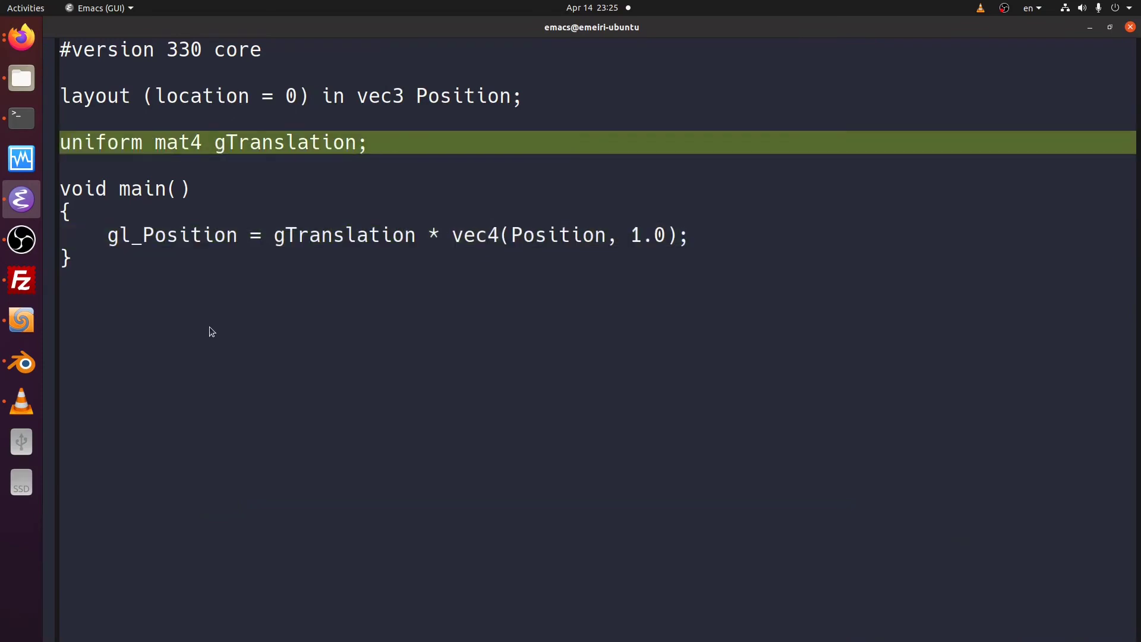
pyautogui.doubleClick(177, 142)
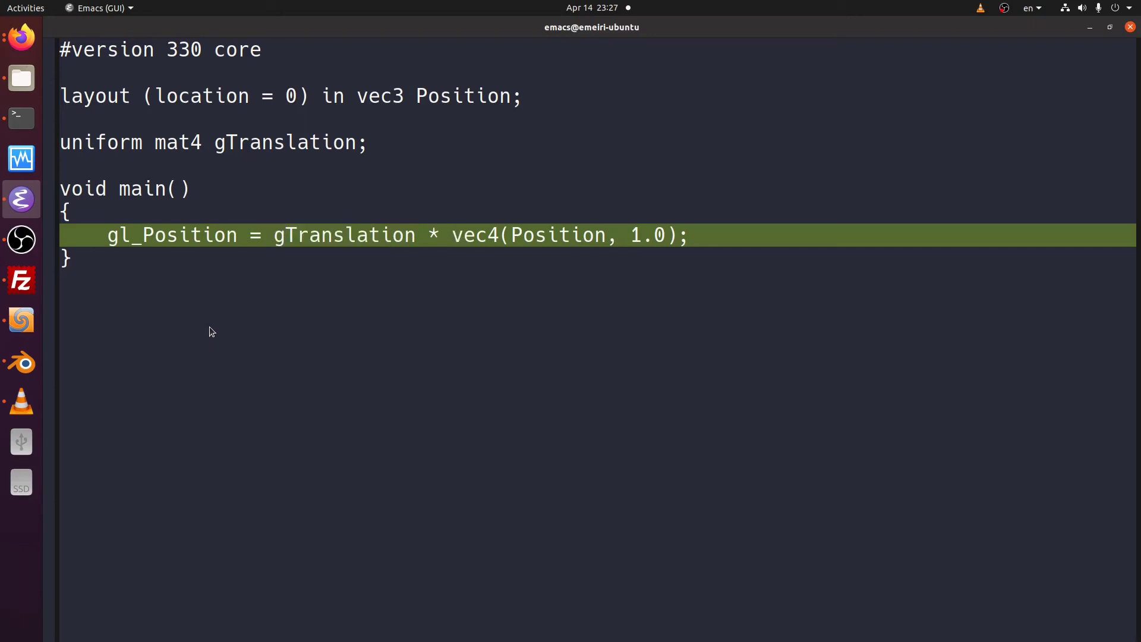
pyautogui.doubleClick(474, 236)
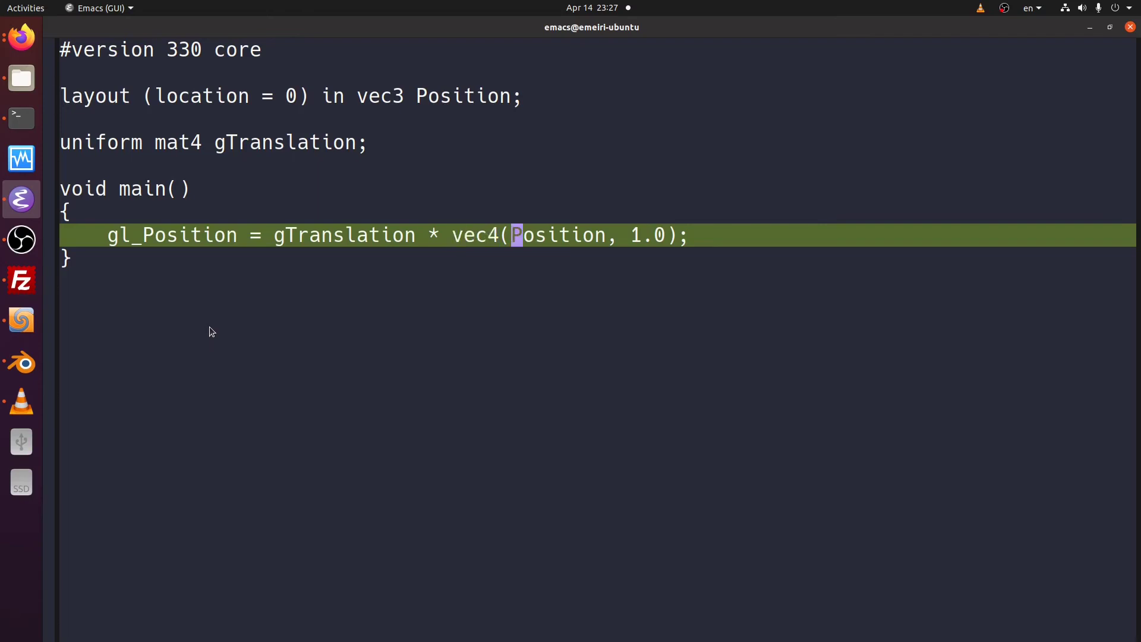
pyautogui.doubleClick(557, 234)
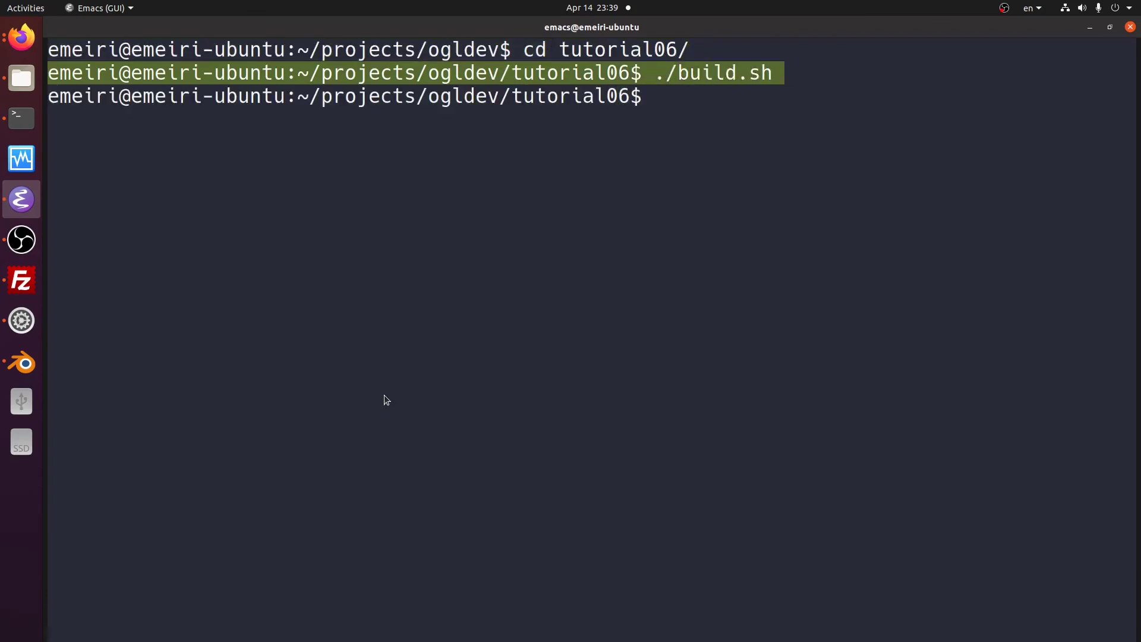
# Step: Run ./tutorial06 so its window shows the green triangle shifted by the translation
pyautogui.write('./t')
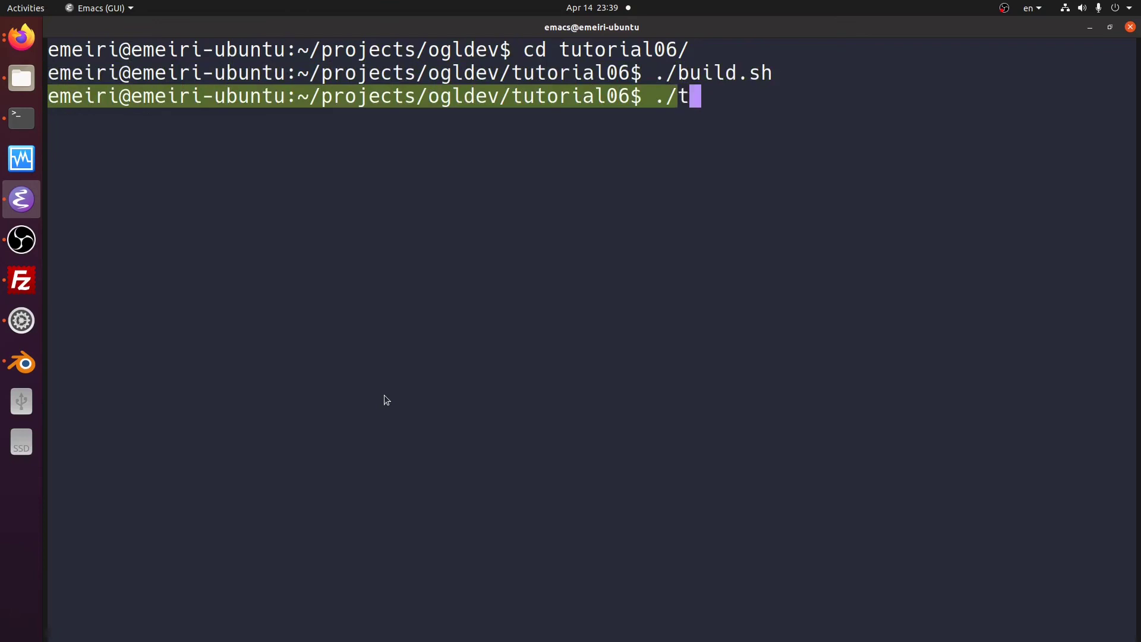
pyautogui.press('Return')
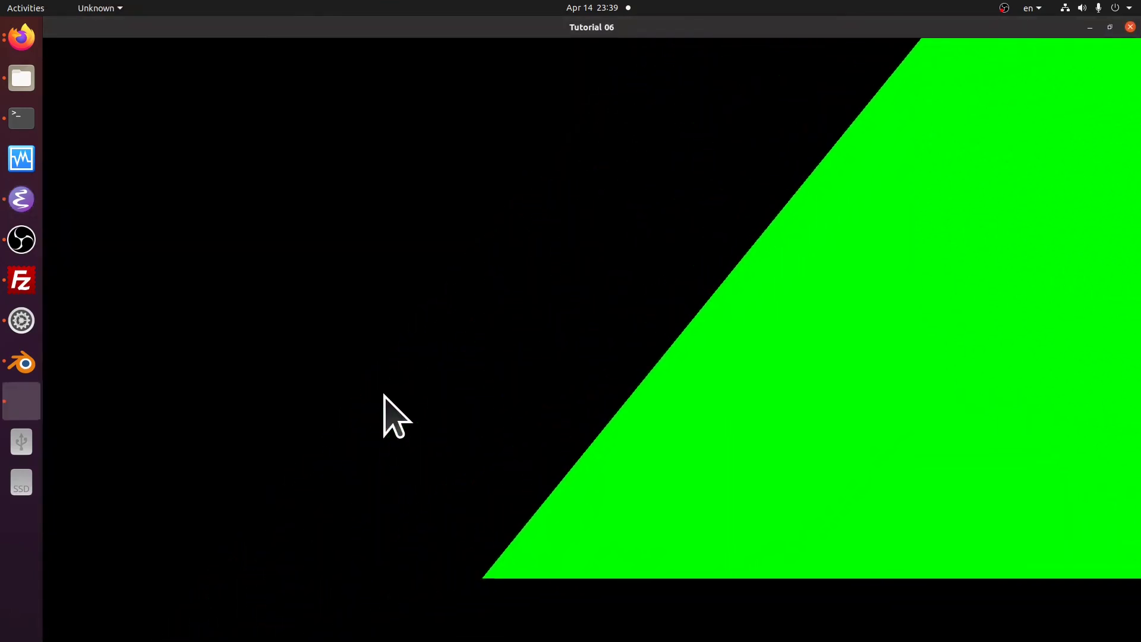